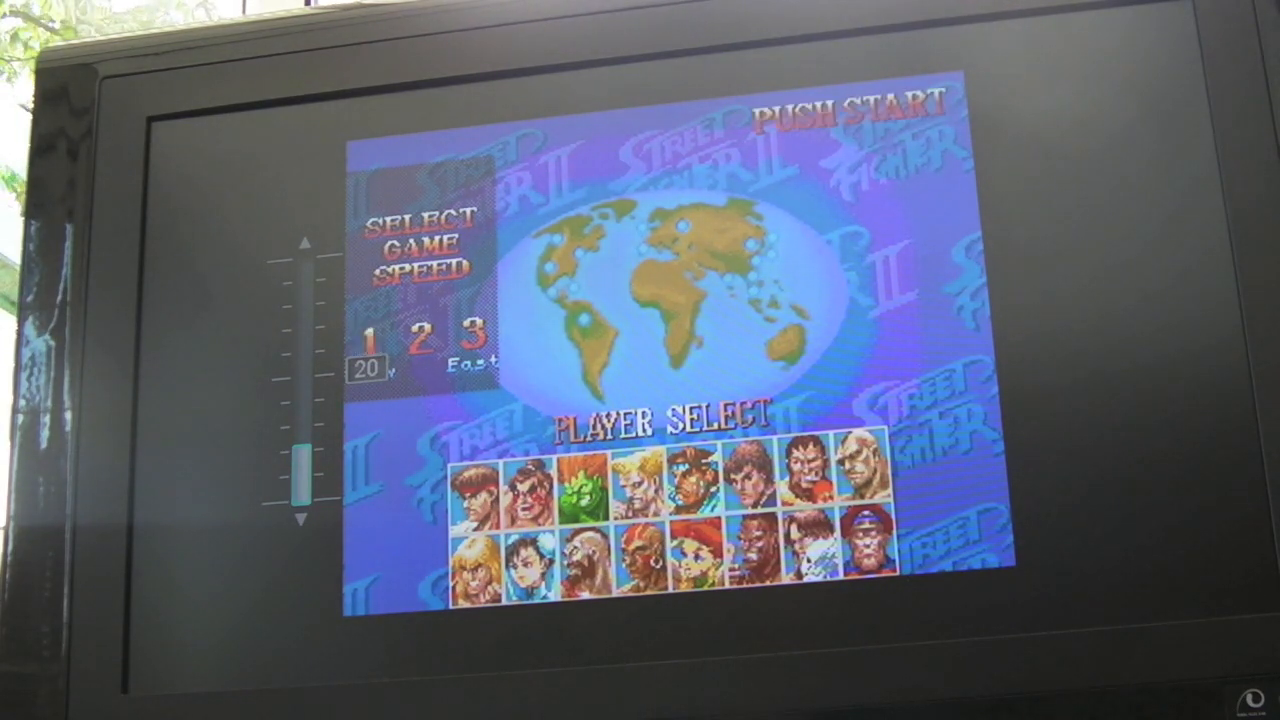
Confirm the game speed to reach player select, with Ryu shown for player one.
{"action": "left_click", "coordinate": [472, 470]}
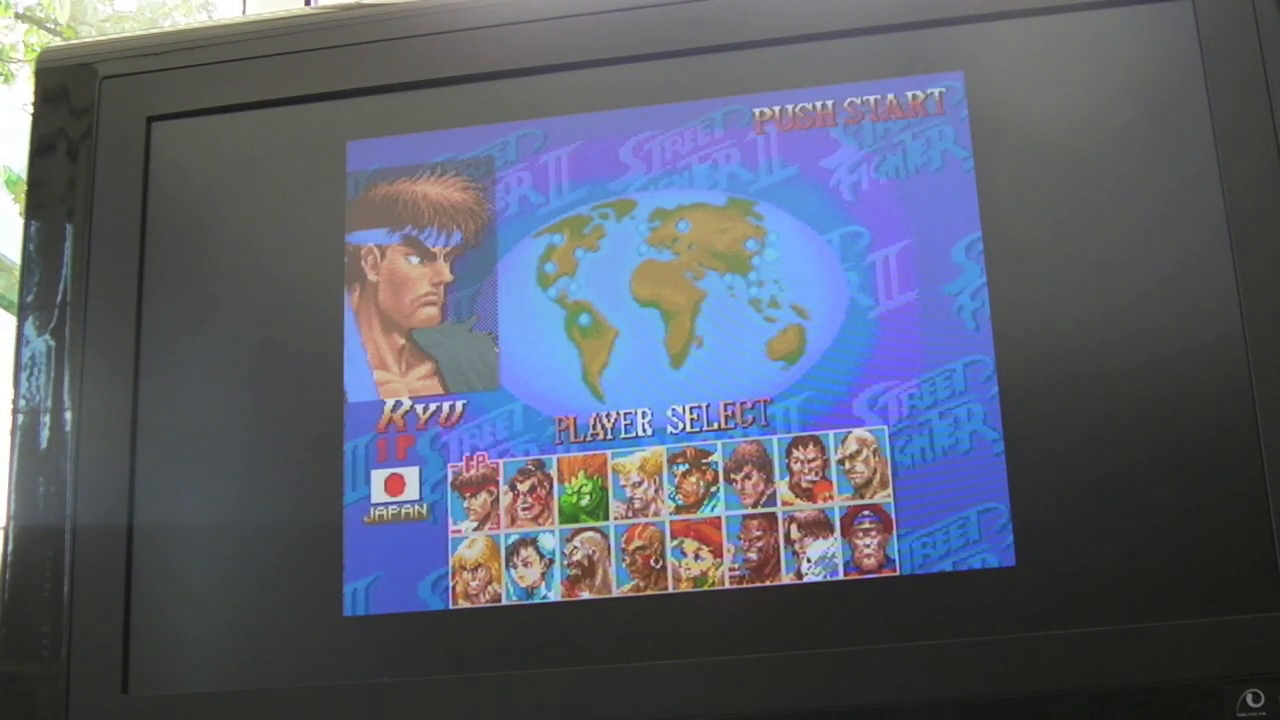